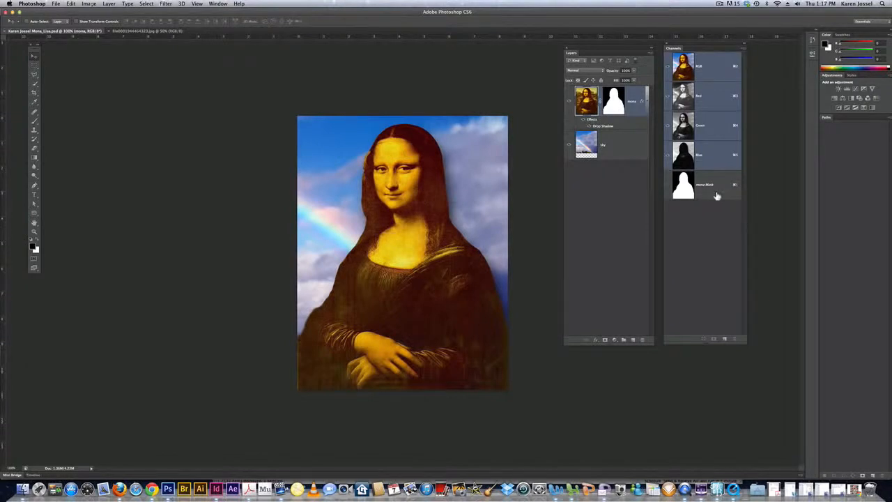
{"action": "mouse_move", "coordinate": [717, 192]}
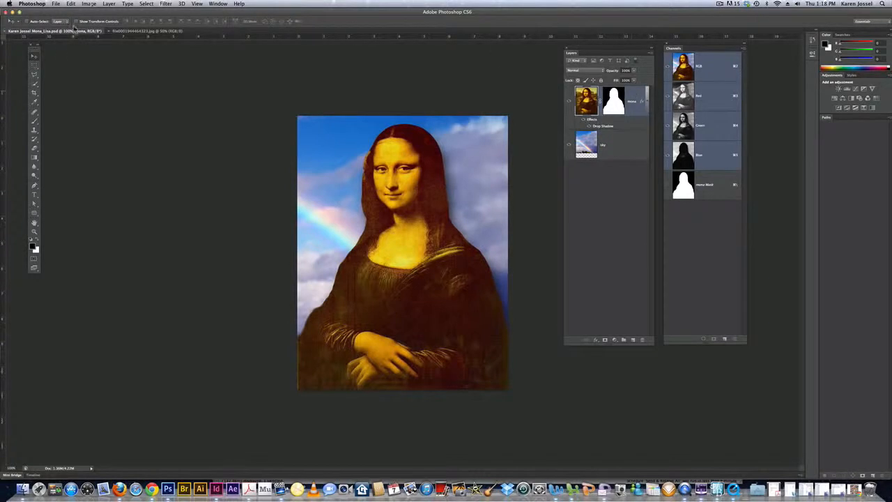
Step: With the Elliptical Marquee Tool, select an oval area around Mona Lisa's eye
{"action": "left_click", "coordinate": [33, 66]}
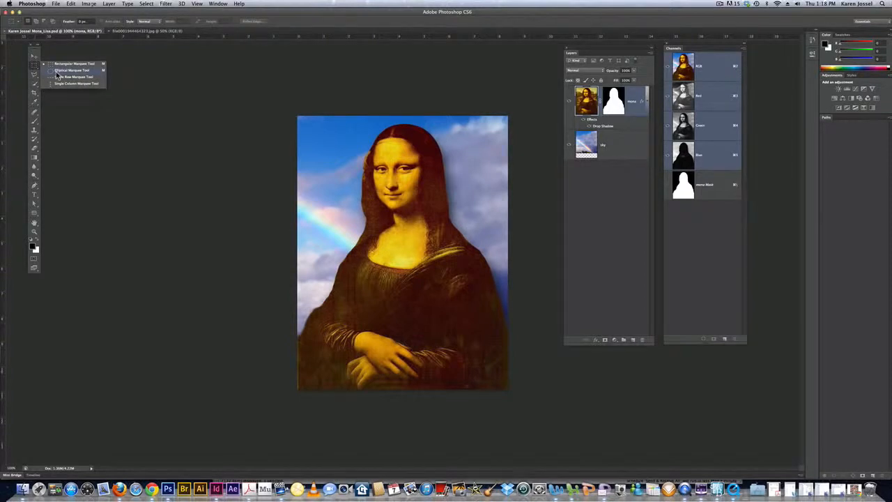
{"action": "left_click", "coordinate": [72, 70]}
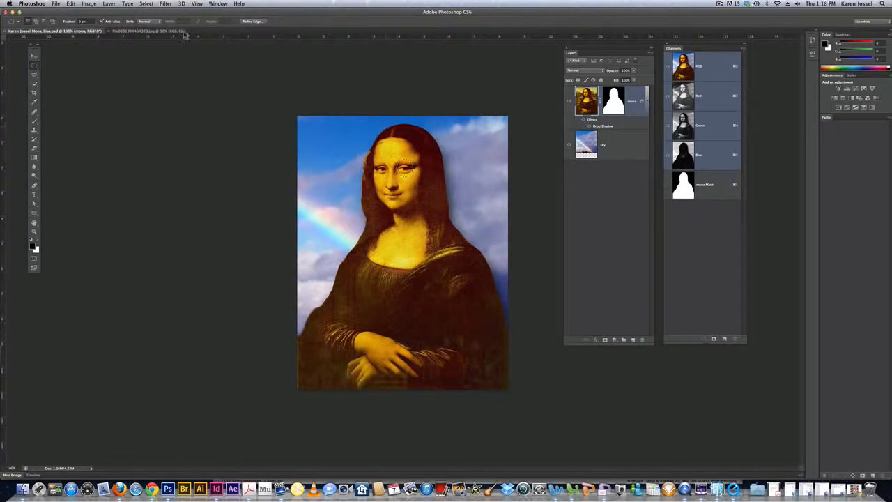
{"action": "left_click", "coordinate": [146, 2]}
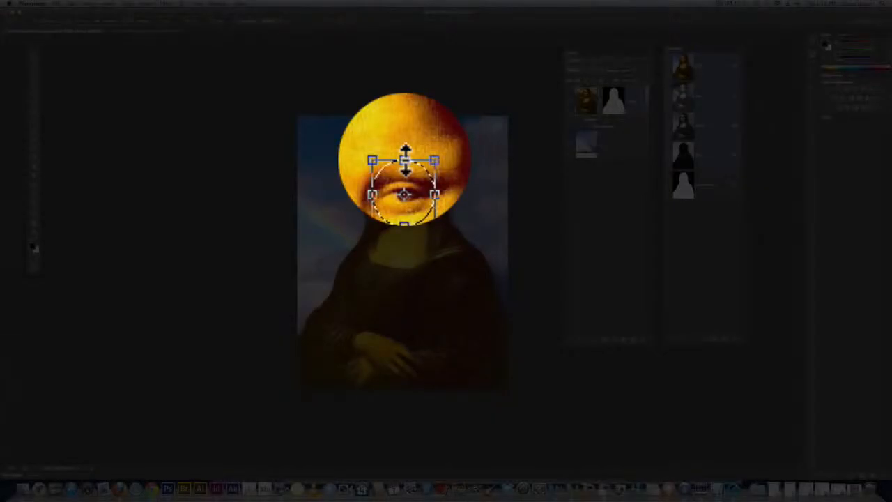
{"action": "left_click_drag", "start_coordinate": [407, 194], "coordinate": [407, 165]}
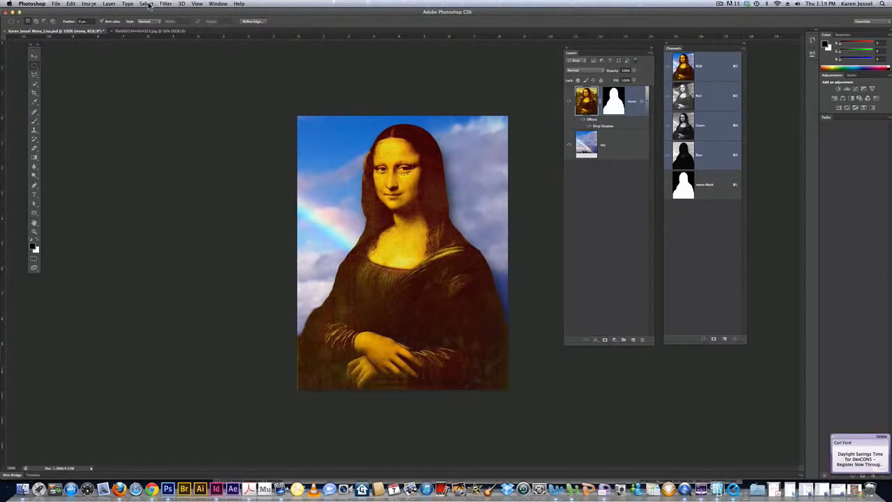
Step: Save the oval eye selection as a new channel named 'rim' via Select > Save Selection
{"action": "left_click", "coordinate": [146, 3]}
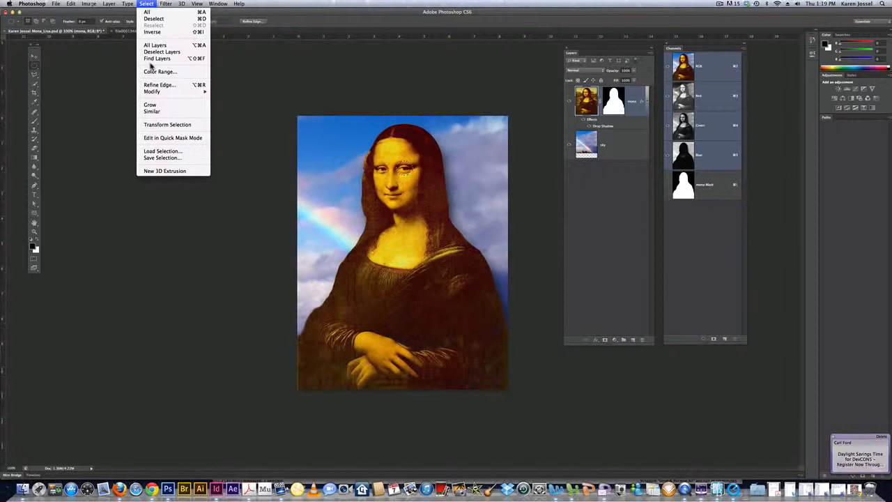
{"action": "left_click", "coordinate": [162, 158]}
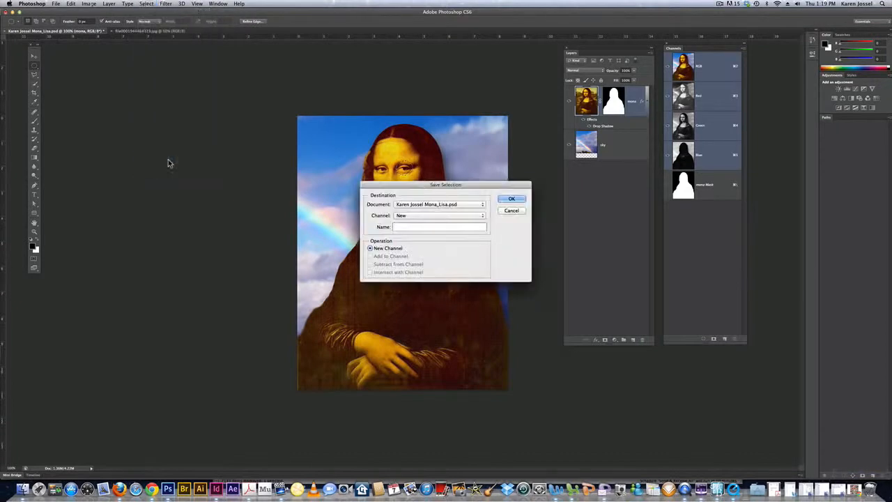
{"action": "type", "text": "r"}
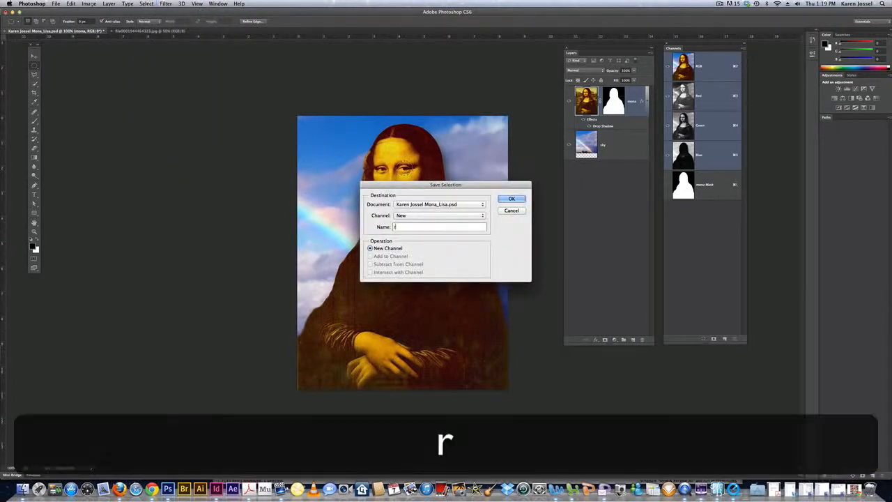
{"action": "type", "text": "rim"}
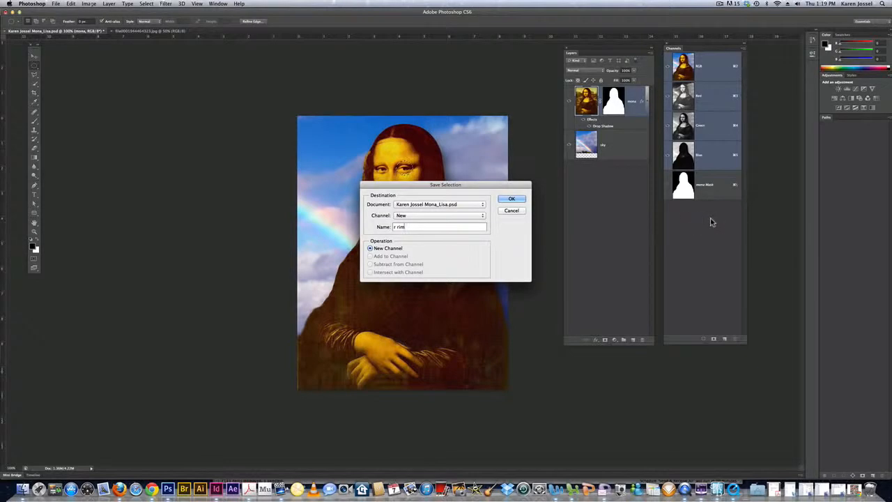
{"action": "left_click", "coordinate": [512, 198]}
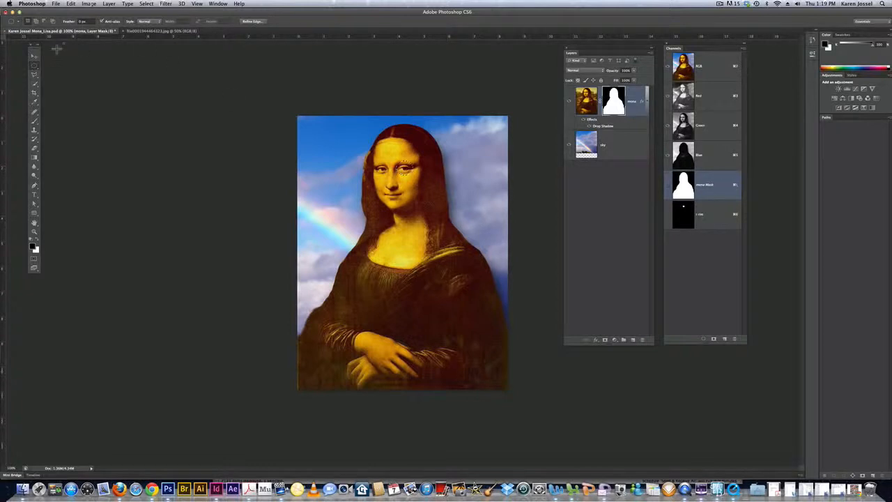
{"action": "left_click", "coordinate": [34, 55]}
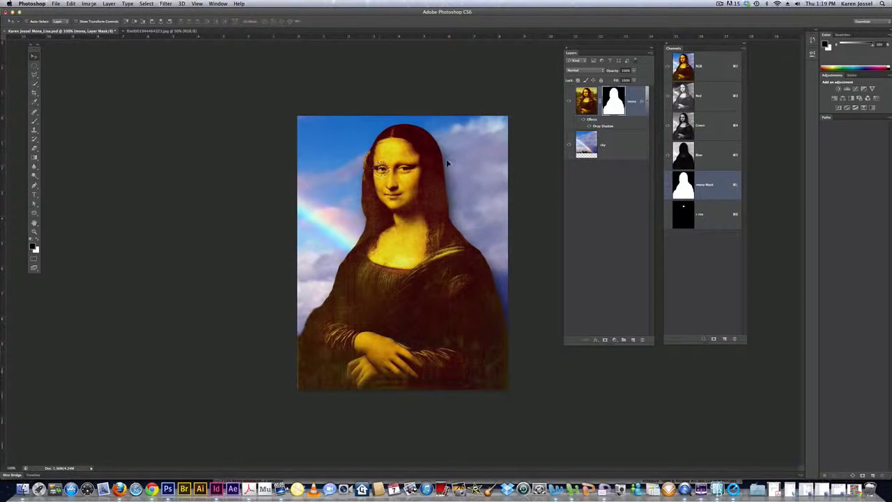
{"action": "key", "text": "cmd+z"}
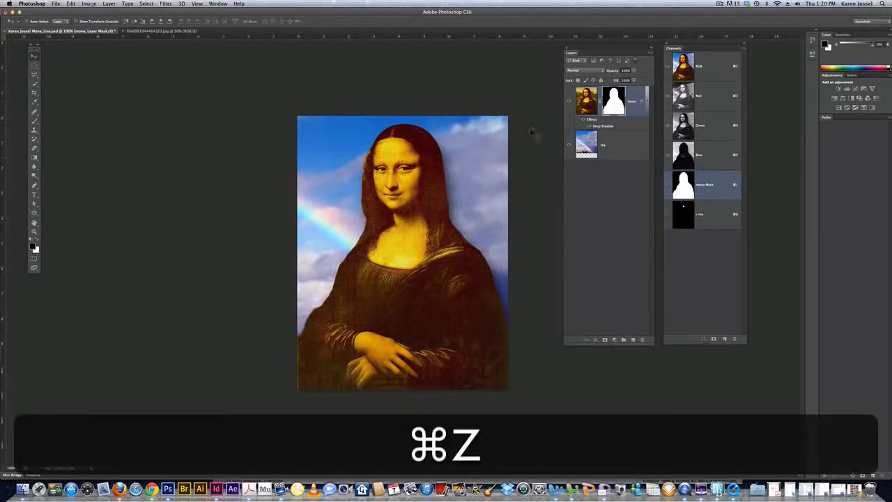
{"action": "key", "text": "cmd+z"}
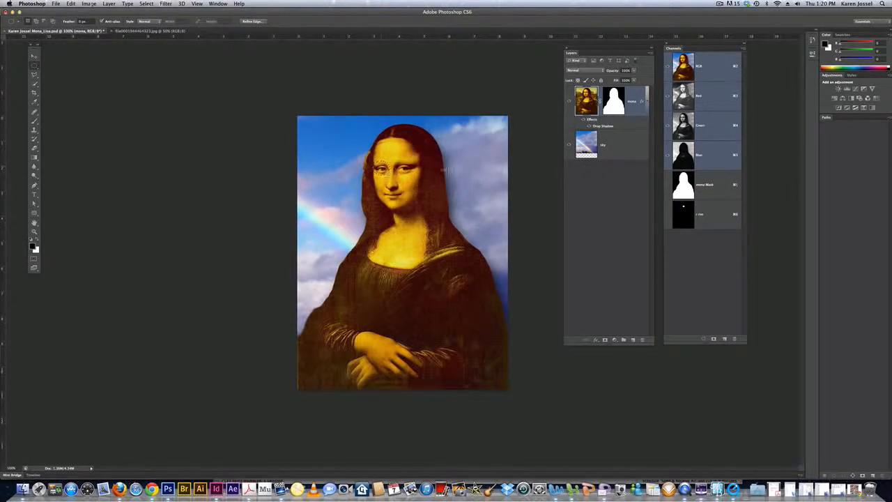
Step: Load the saved 'rim' channel back as a selection, adding it to the current one
{"action": "left_click", "coordinate": [145, 3]}
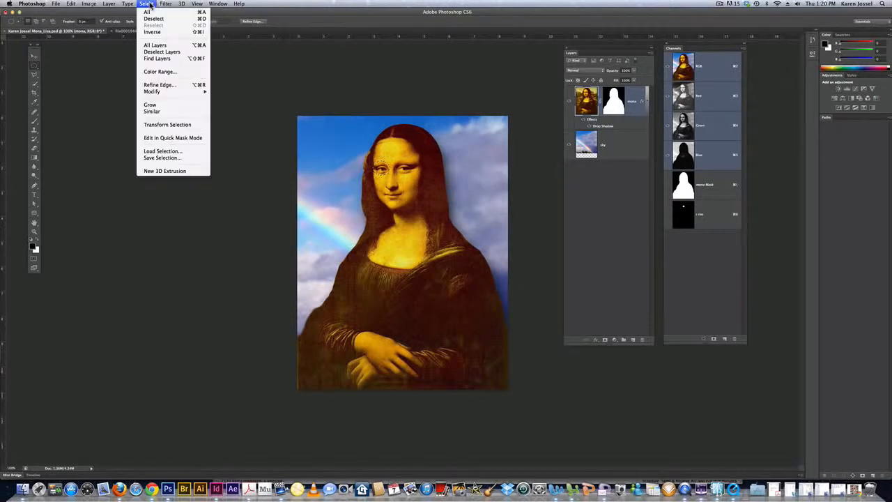
{"action": "mouse_move", "coordinate": [162, 151]}
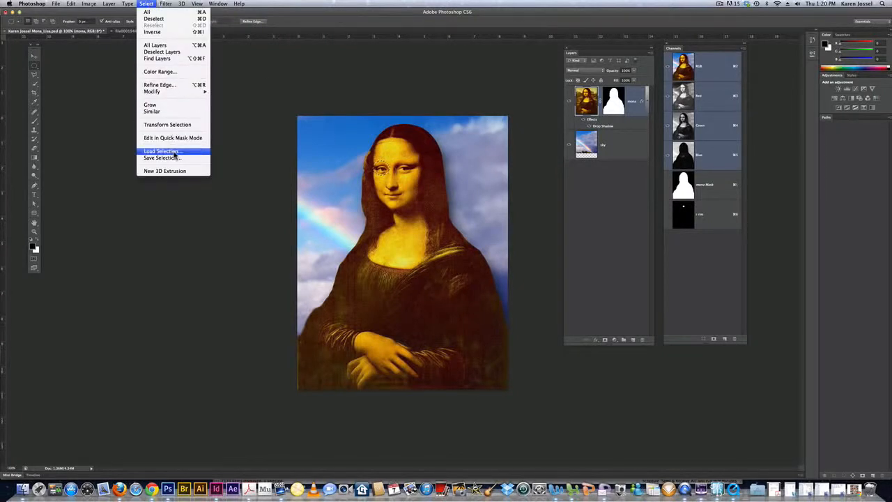
{"action": "left_click", "coordinate": [162, 150]}
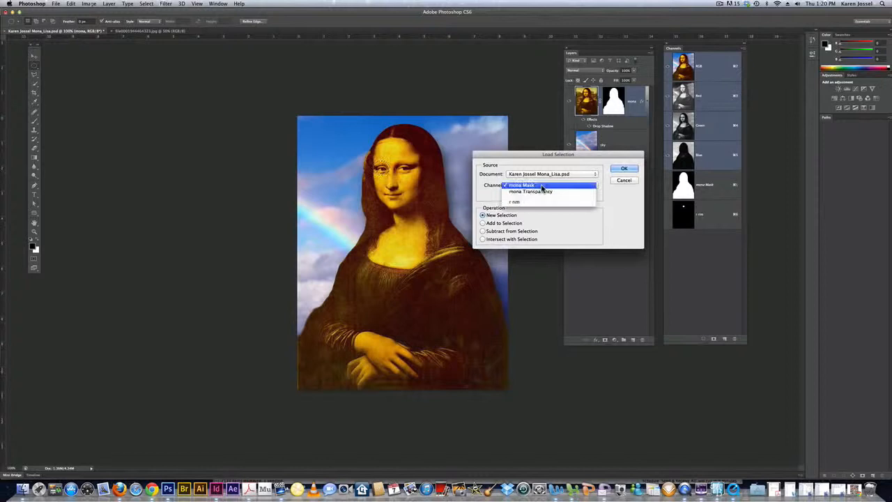
{"action": "left_click", "coordinate": [514, 201]}
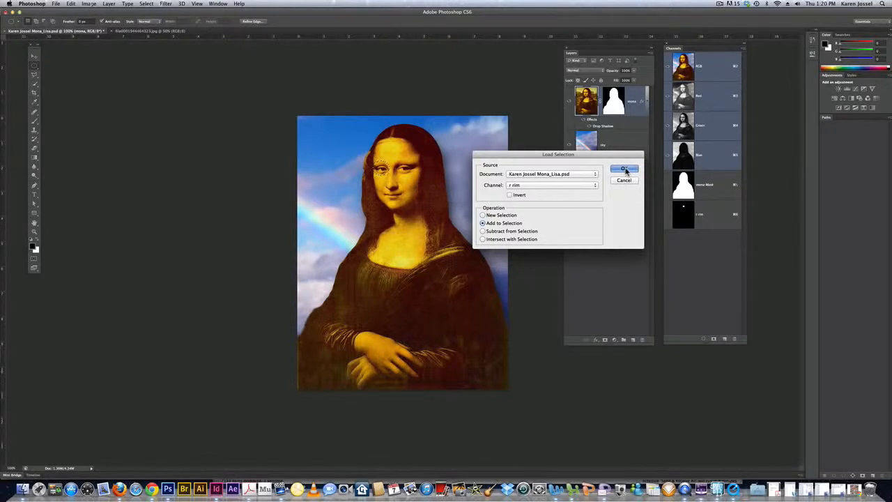
{"action": "left_click", "coordinate": [625, 169]}
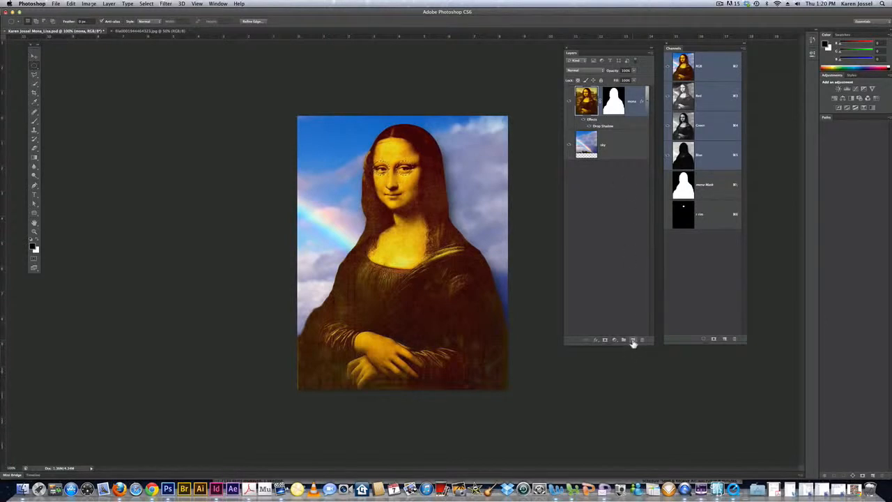
{"action": "mouse_move", "coordinate": [633, 340]}
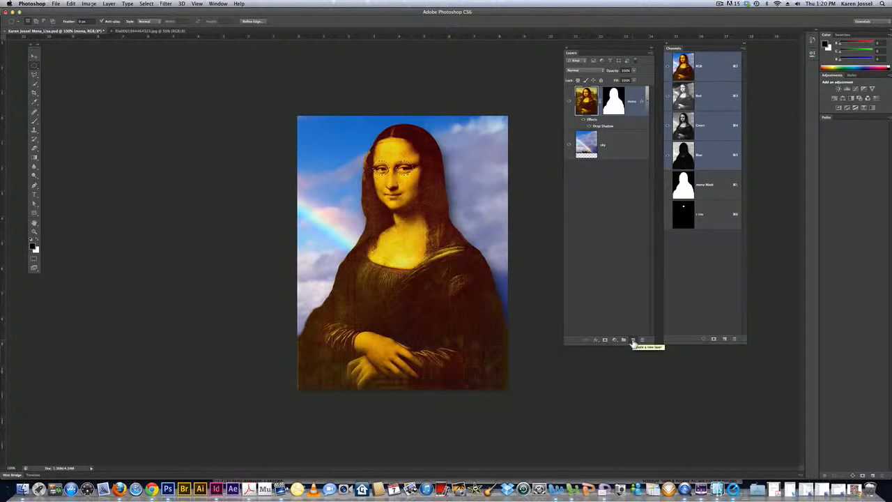
Step: Create a new blank layer at the top of the Layers stack for the rim
{"action": "left_click", "coordinate": [623, 341]}
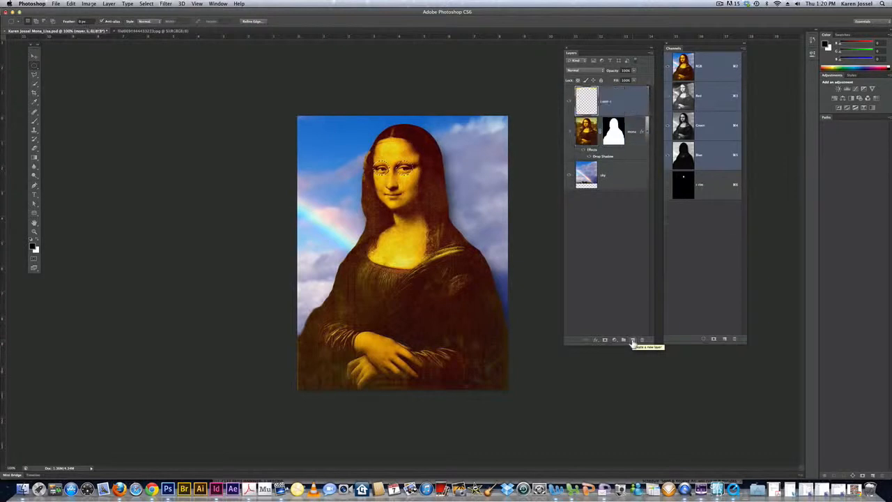
{"action": "left_click", "coordinate": [610, 100]}
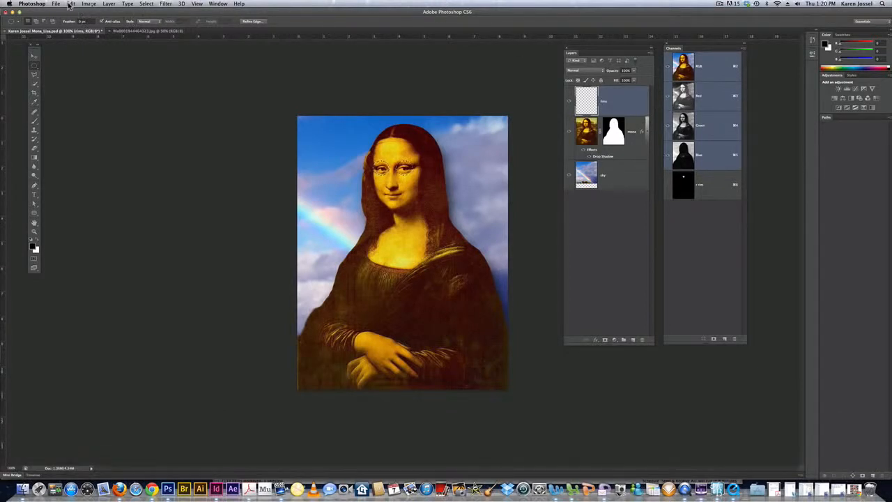
{"action": "left_click", "coordinate": [71, 3]}
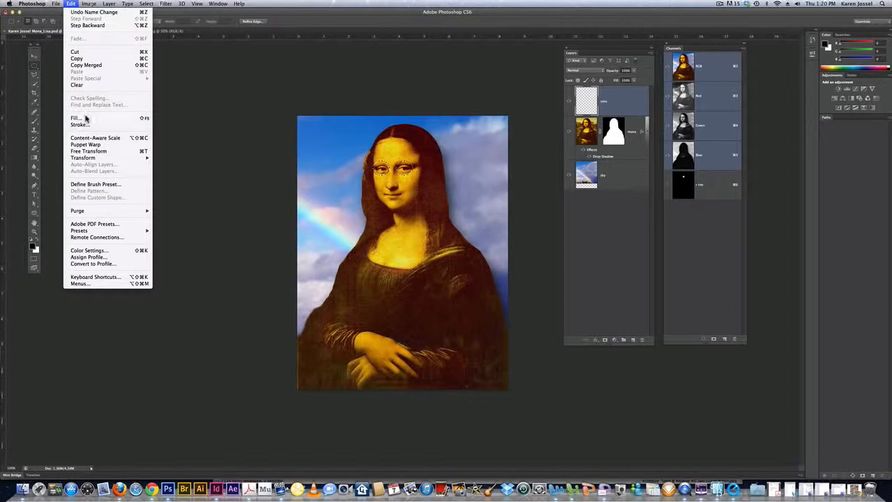
{"action": "left_click", "coordinate": [76, 118]}
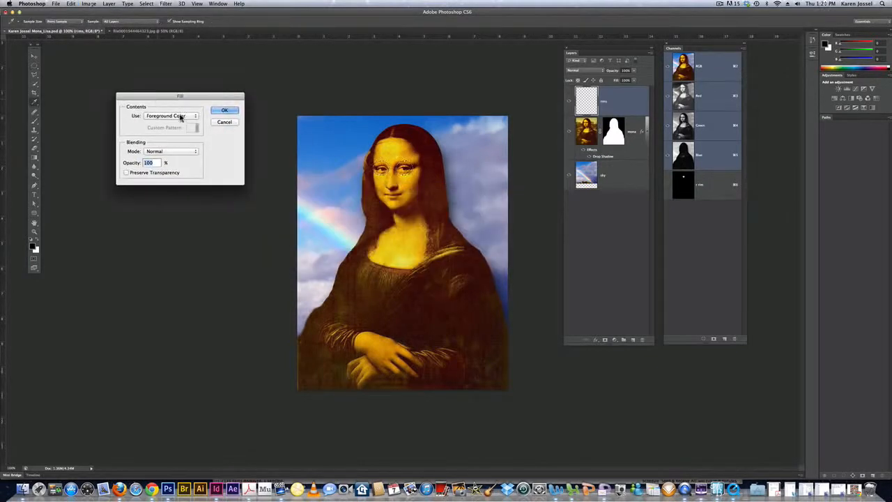
{"action": "left_click", "coordinate": [170, 116]}
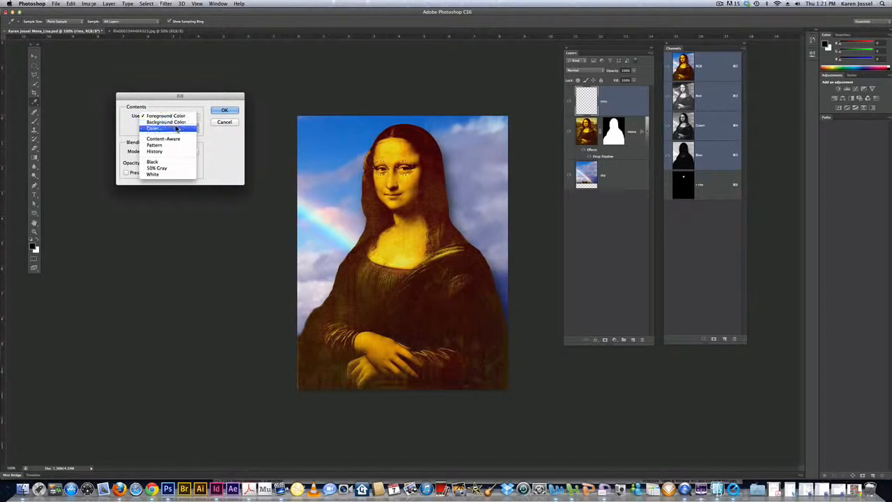
{"action": "left_click", "coordinate": [153, 128]}
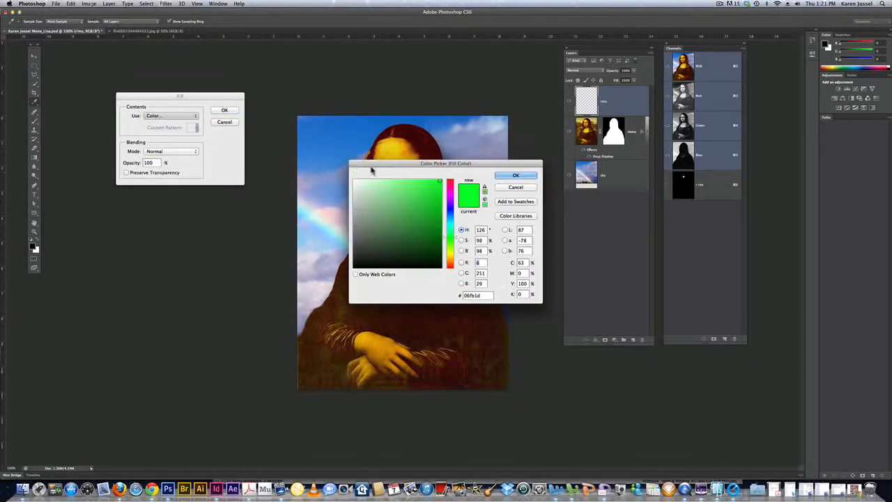
{"action": "left_click_drag", "start_coordinate": [446, 163], "coordinate": [187, 251]}
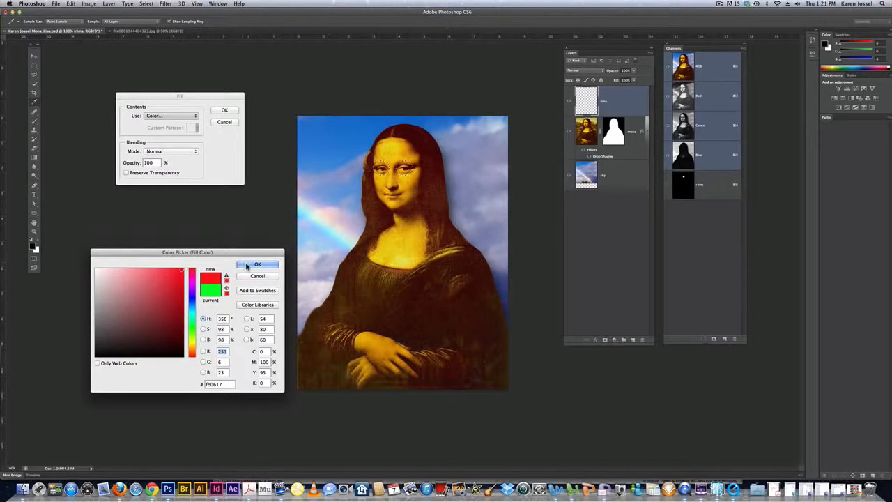
{"action": "left_click", "coordinate": [257, 265]}
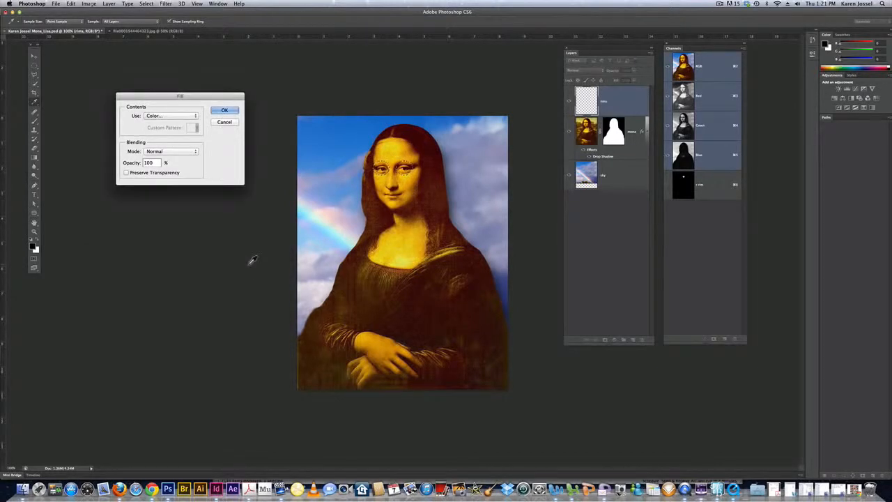
{"action": "left_click", "coordinate": [225, 111]}
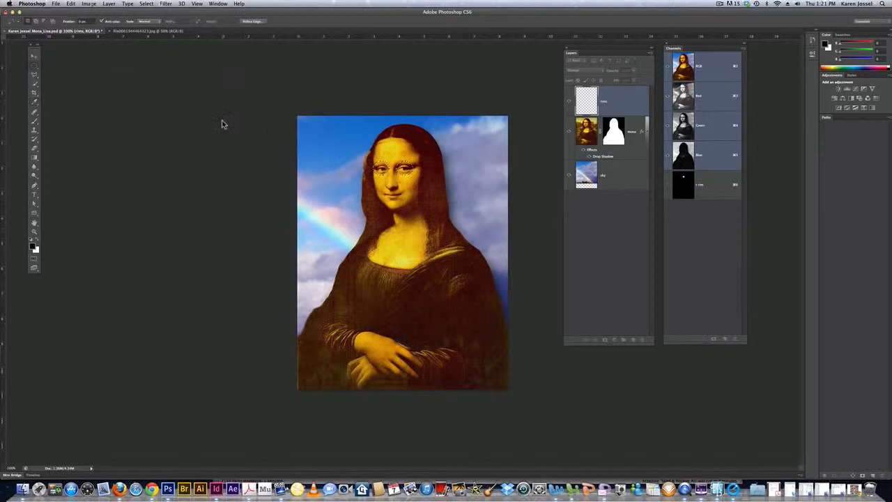
{"action": "left_click", "coordinate": [71, 3]}
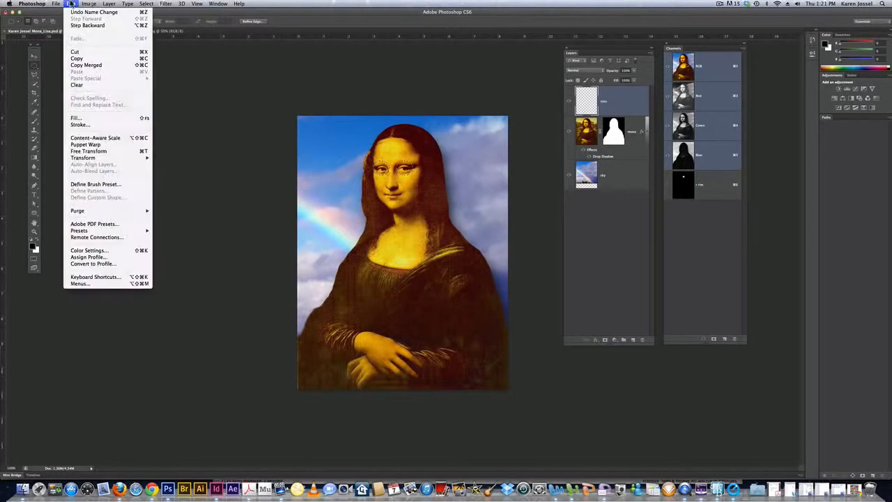
Step: Stroke the eye selections in red via Edit > Stroke to draw the glasses rims
{"action": "left_click", "coordinate": [79, 124]}
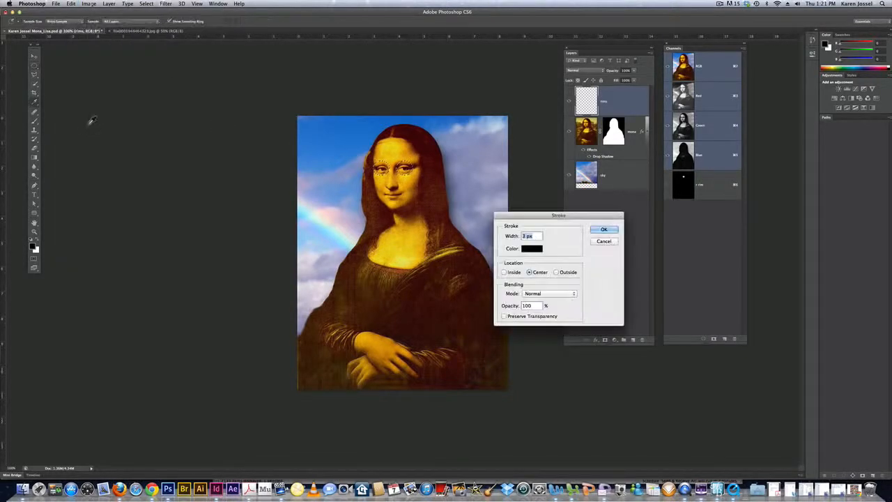
{"action": "left_click", "coordinate": [532, 248]}
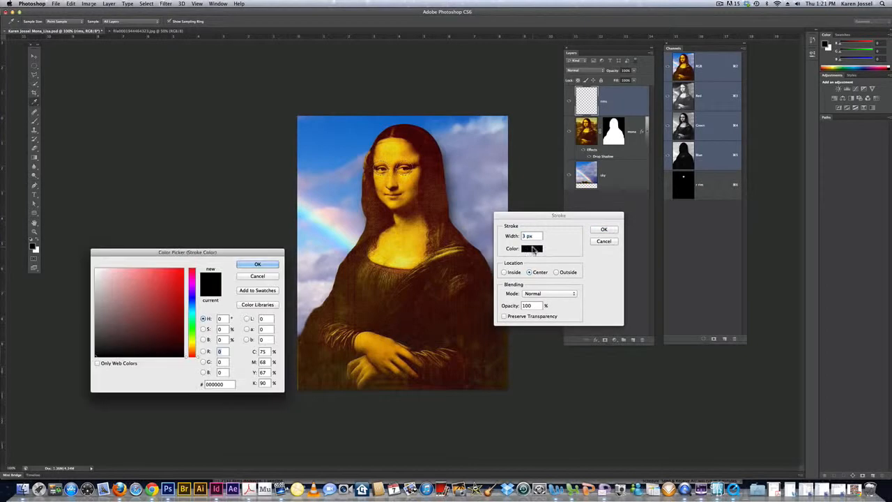
{"action": "left_click", "coordinate": [180, 272]}
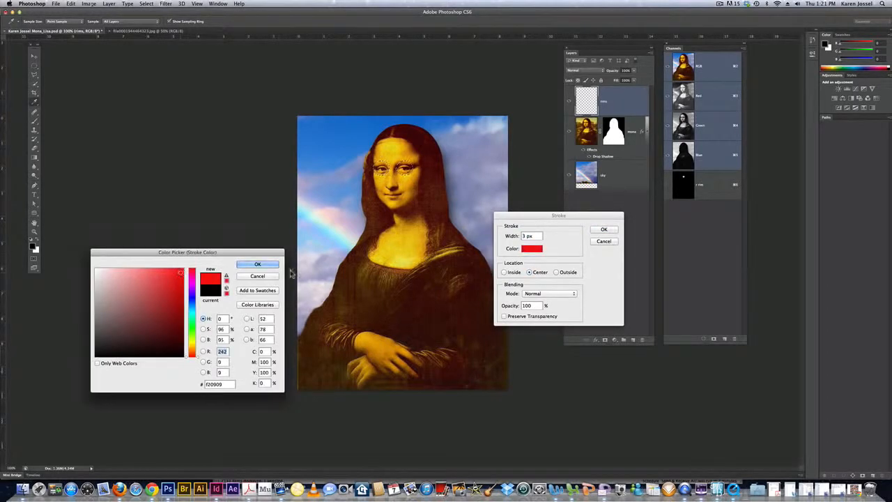
{"action": "left_click", "coordinate": [258, 265]}
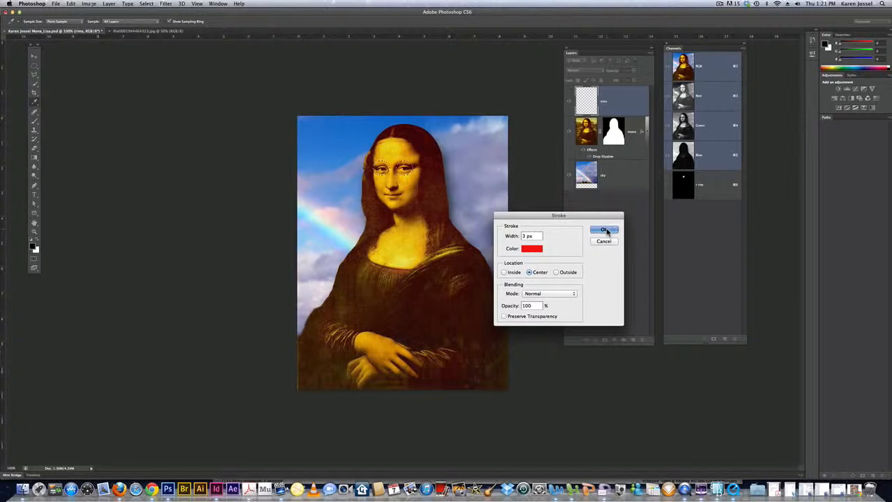
{"action": "left_click", "coordinate": [605, 230]}
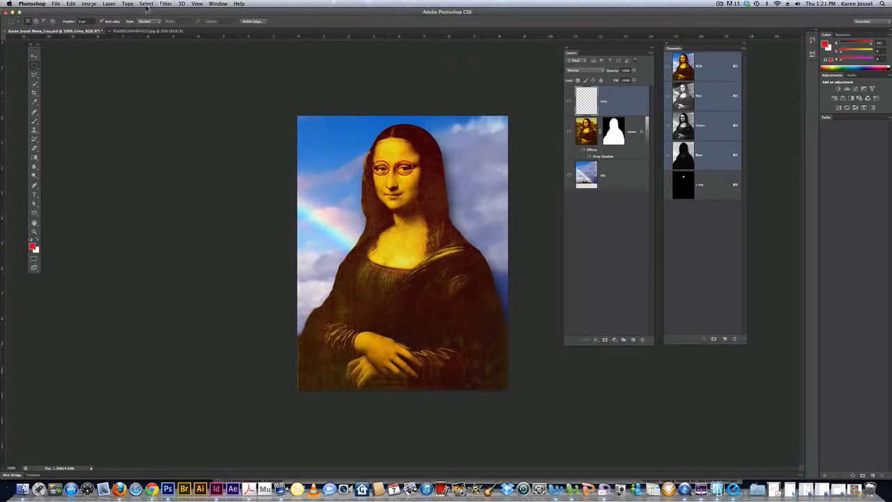
Step: Deselect so only the red rims remain around her eyes
{"action": "left_click", "coordinate": [146, 3]}
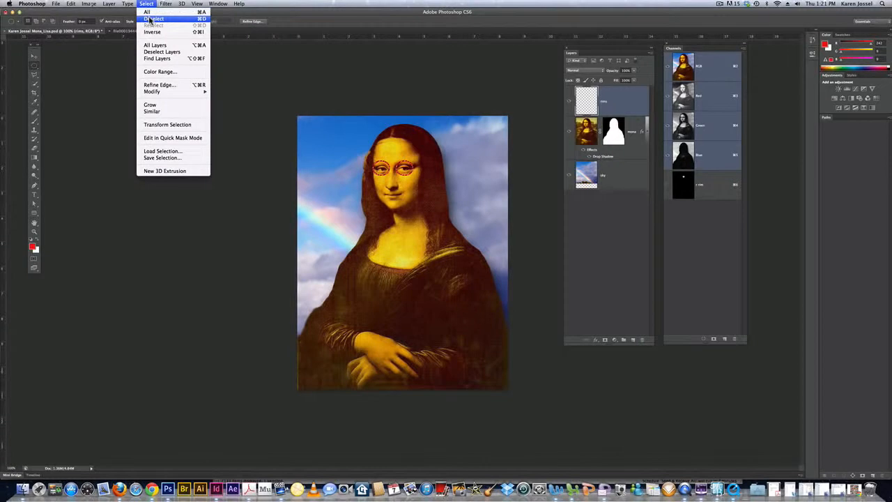
{"action": "left_click", "coordinate": [154, 25]}
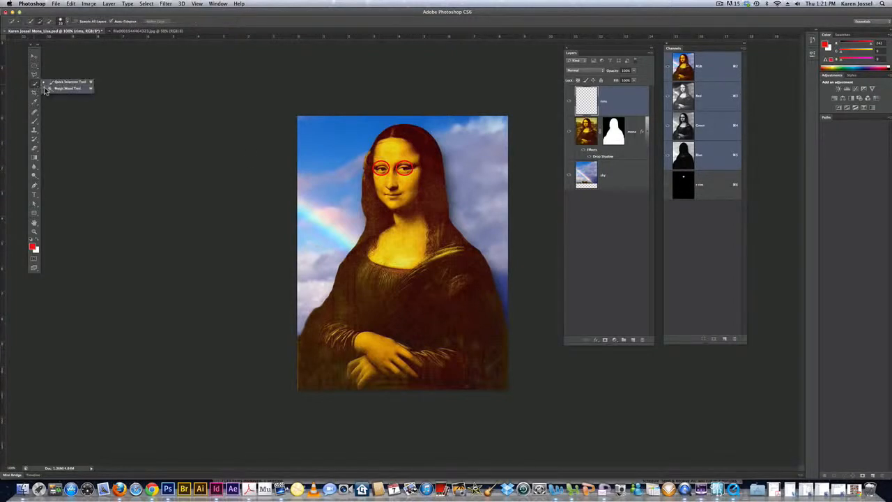
Step: Switch to the Magic Wand and select the lens areas inside the red rims on a new layer
{"action": "left_click", "coordinate": [67, 87]}
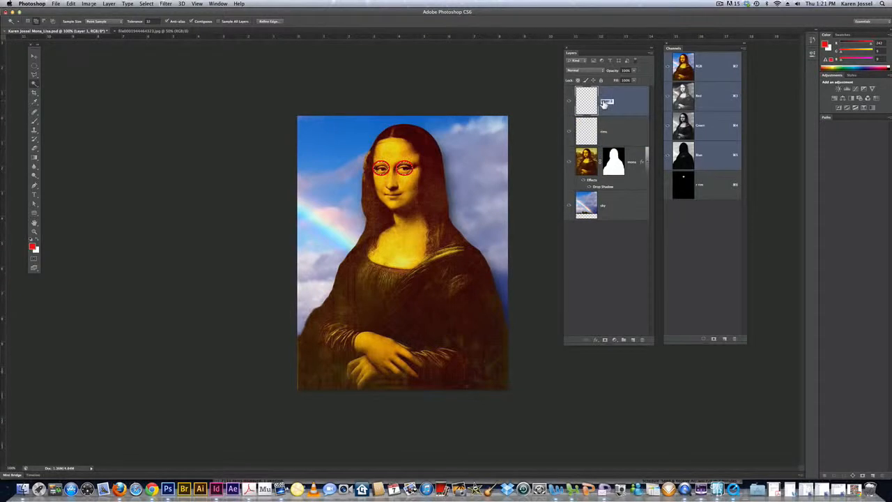
{"action": "key", "text": "s"}
{"action": "type", "text": "glass"}
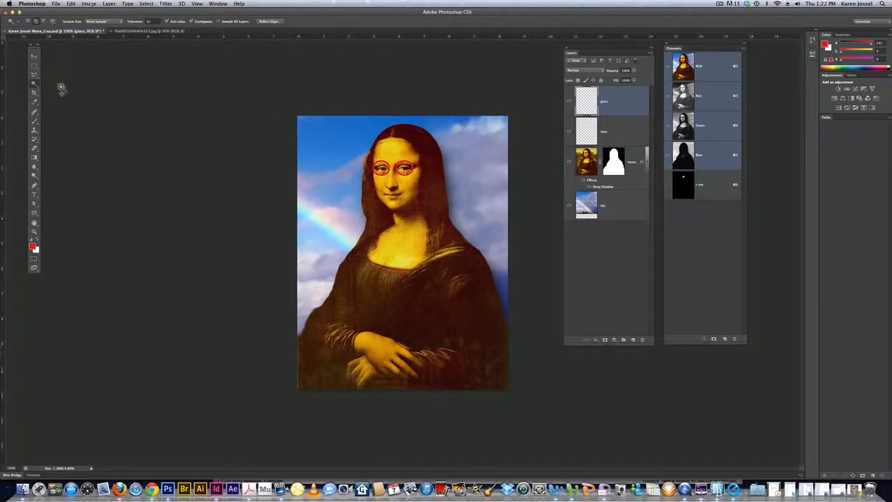
{"action": "left_click", "coordinate": [71, 3]}
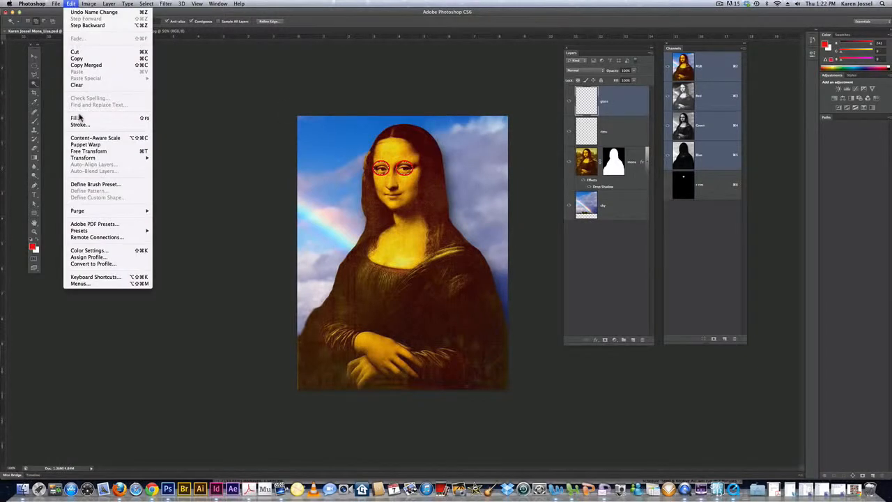
Step: Fill both lens areas with a rose pink colour via Edit > Fill
{"action": "left_click", "coordinate": [76, 117]}
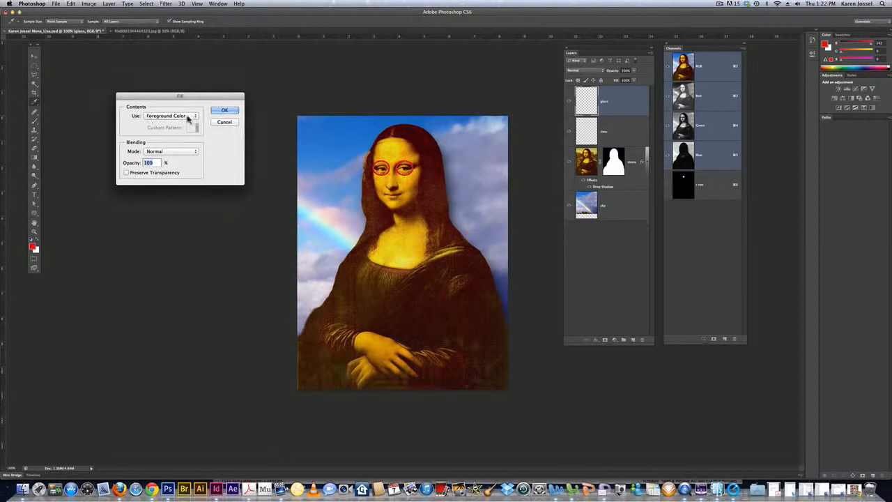
{"action": "left_click", "coordinate": [170, 116]}
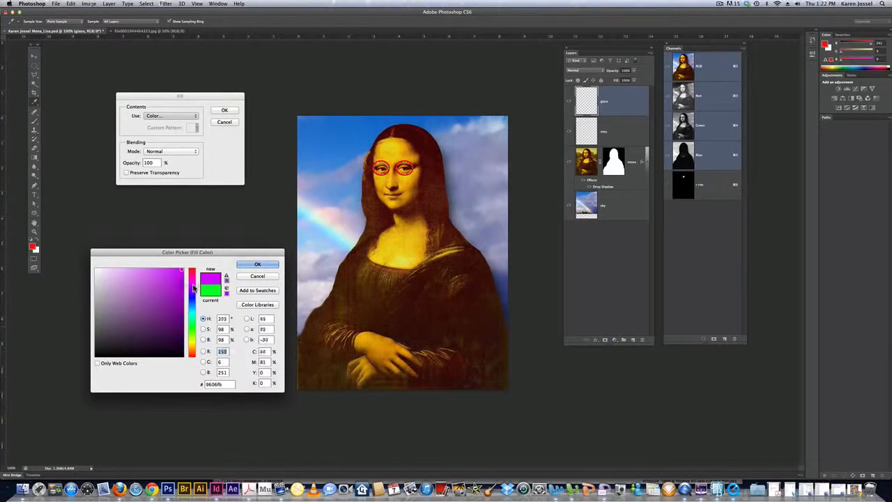
{"action": "left_click", "coordinate": [192, 281]}
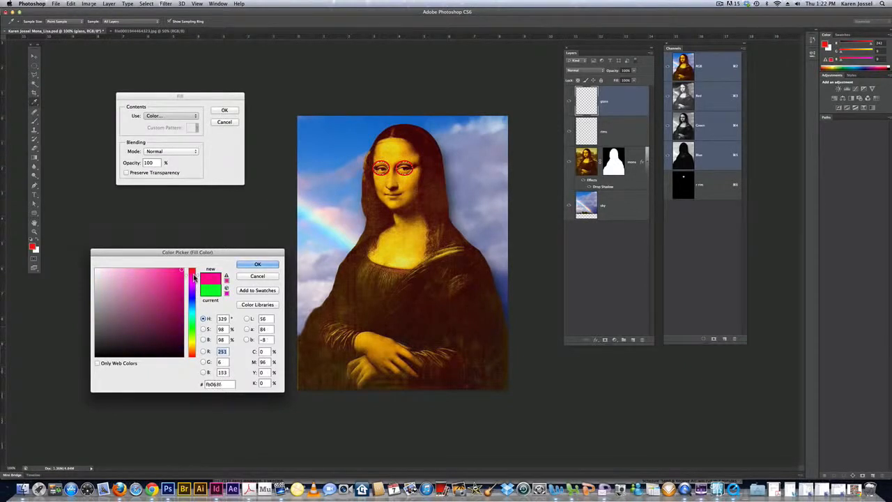
{"action": "left_click", "coordinate": [174, 272]}
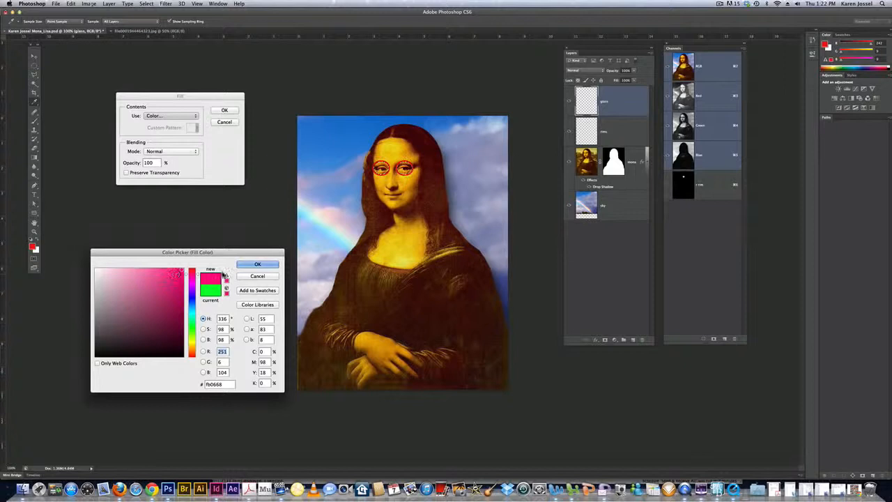
{"action": "left_click", "coordinate": [257, 263]}
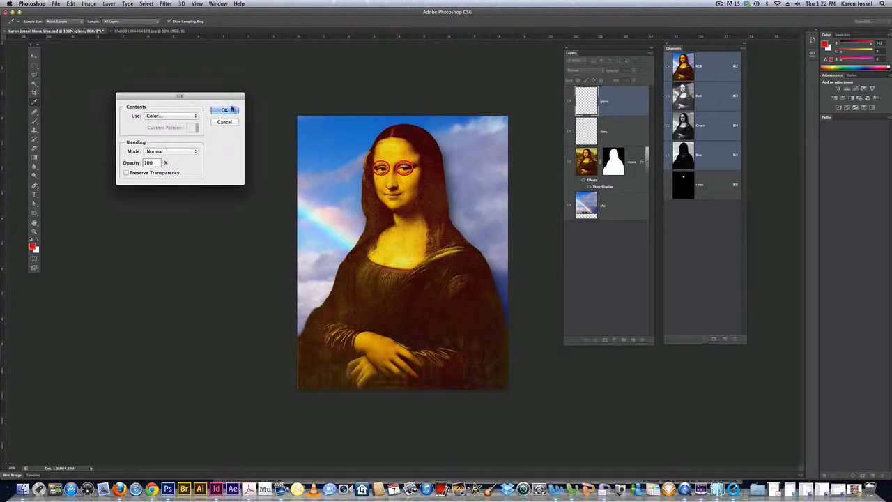
{"action": "left_click", "coordinate": [224, 110]}
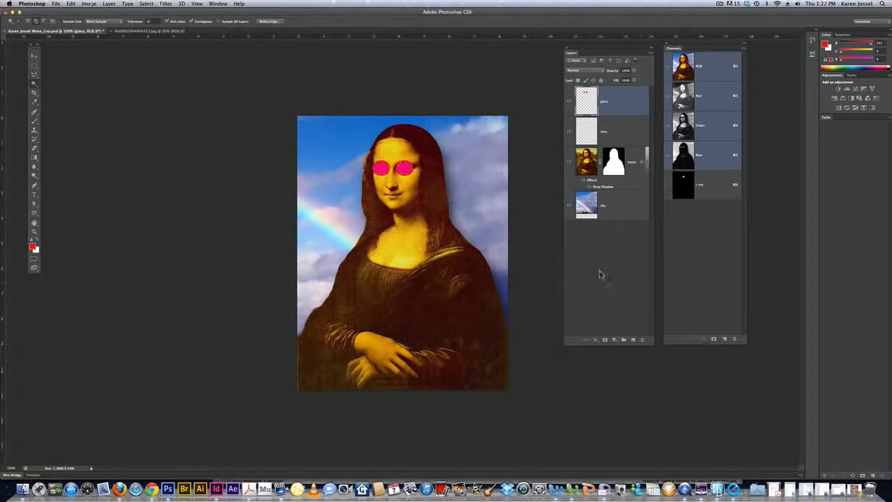
{"action": "left_click", "coordinate": [146, 3]}
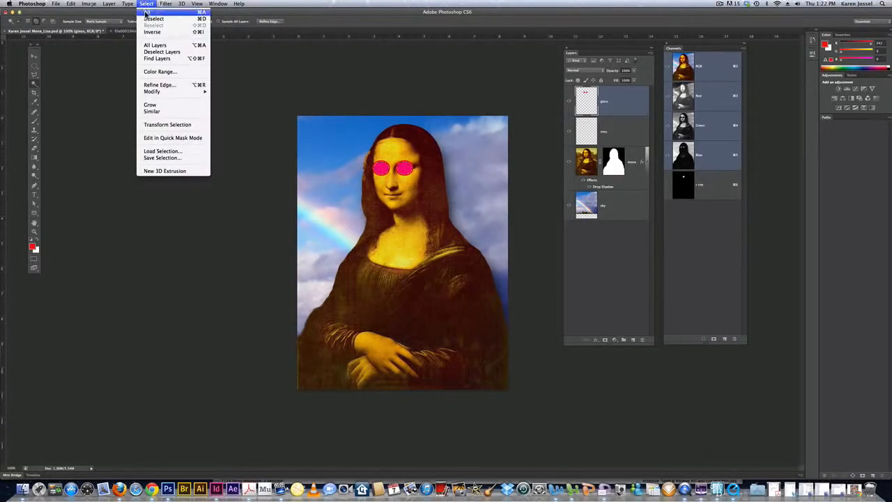
Step: Deselect the lenses, lower the lens layer's opacity, and add a new empty layer
{"action": "left_click", "coordinate": [153, 19]}
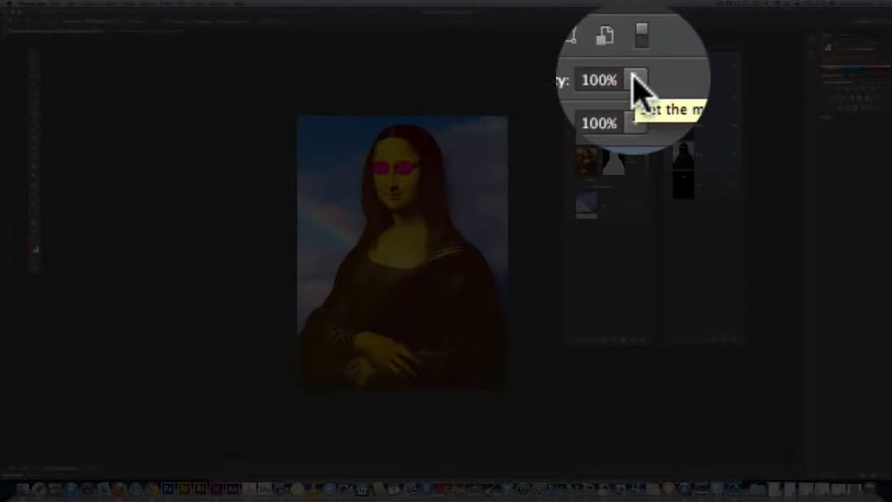
{"action": "left_click_drag", "start_coordinate": [634, 80], "coordinate": [616, 80]}
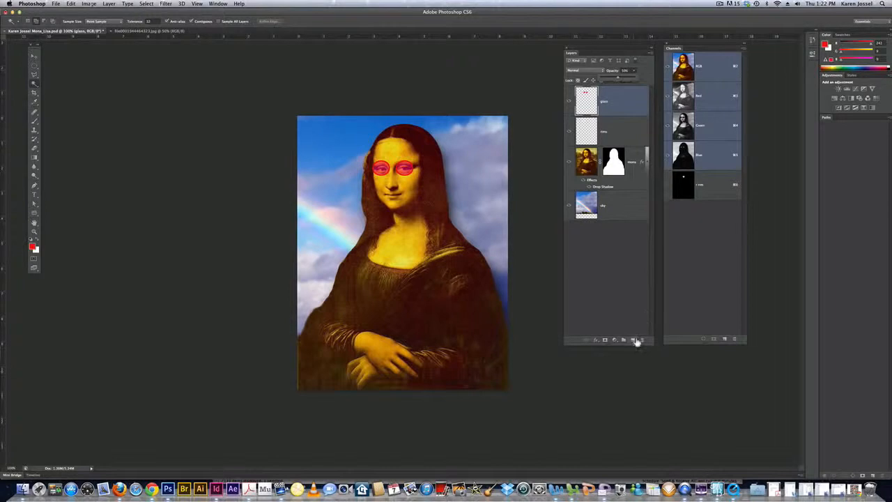
{"action": "left_click", "coordinate": [632, 340]}
{"action": "type", "text": "rest of glasses"}
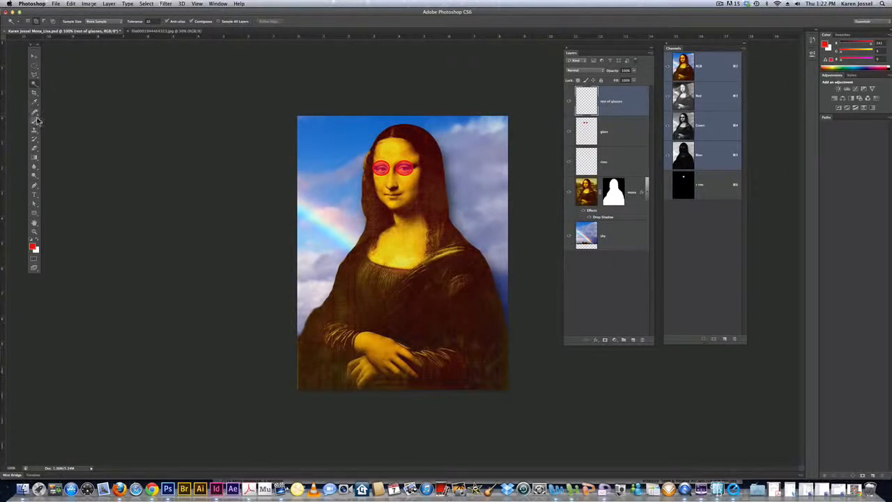
Step: Switch to the Brush tool and shrink the brush with the [ key
{"action": "left_click", "coordinate": [34, 131]}
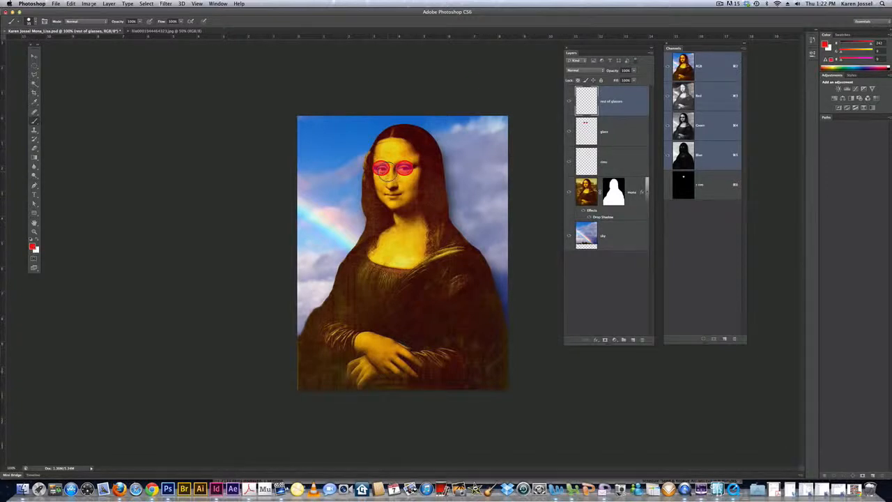
{"action": "key", "text": "["}
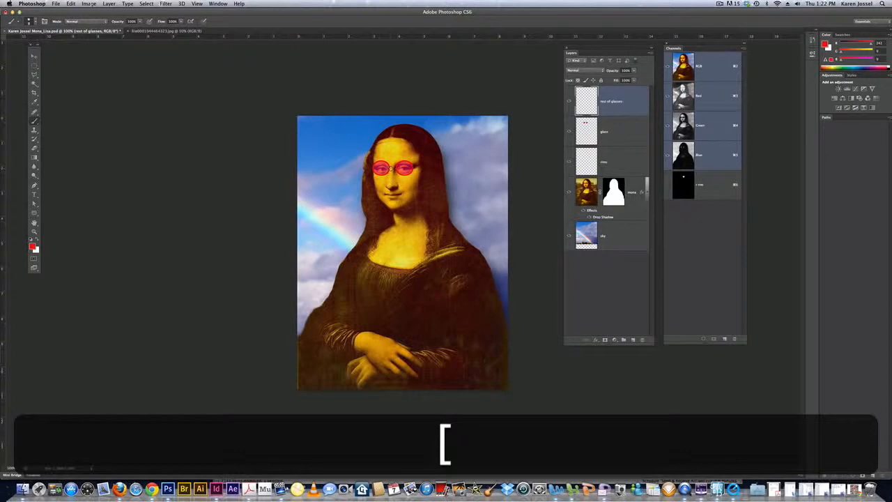